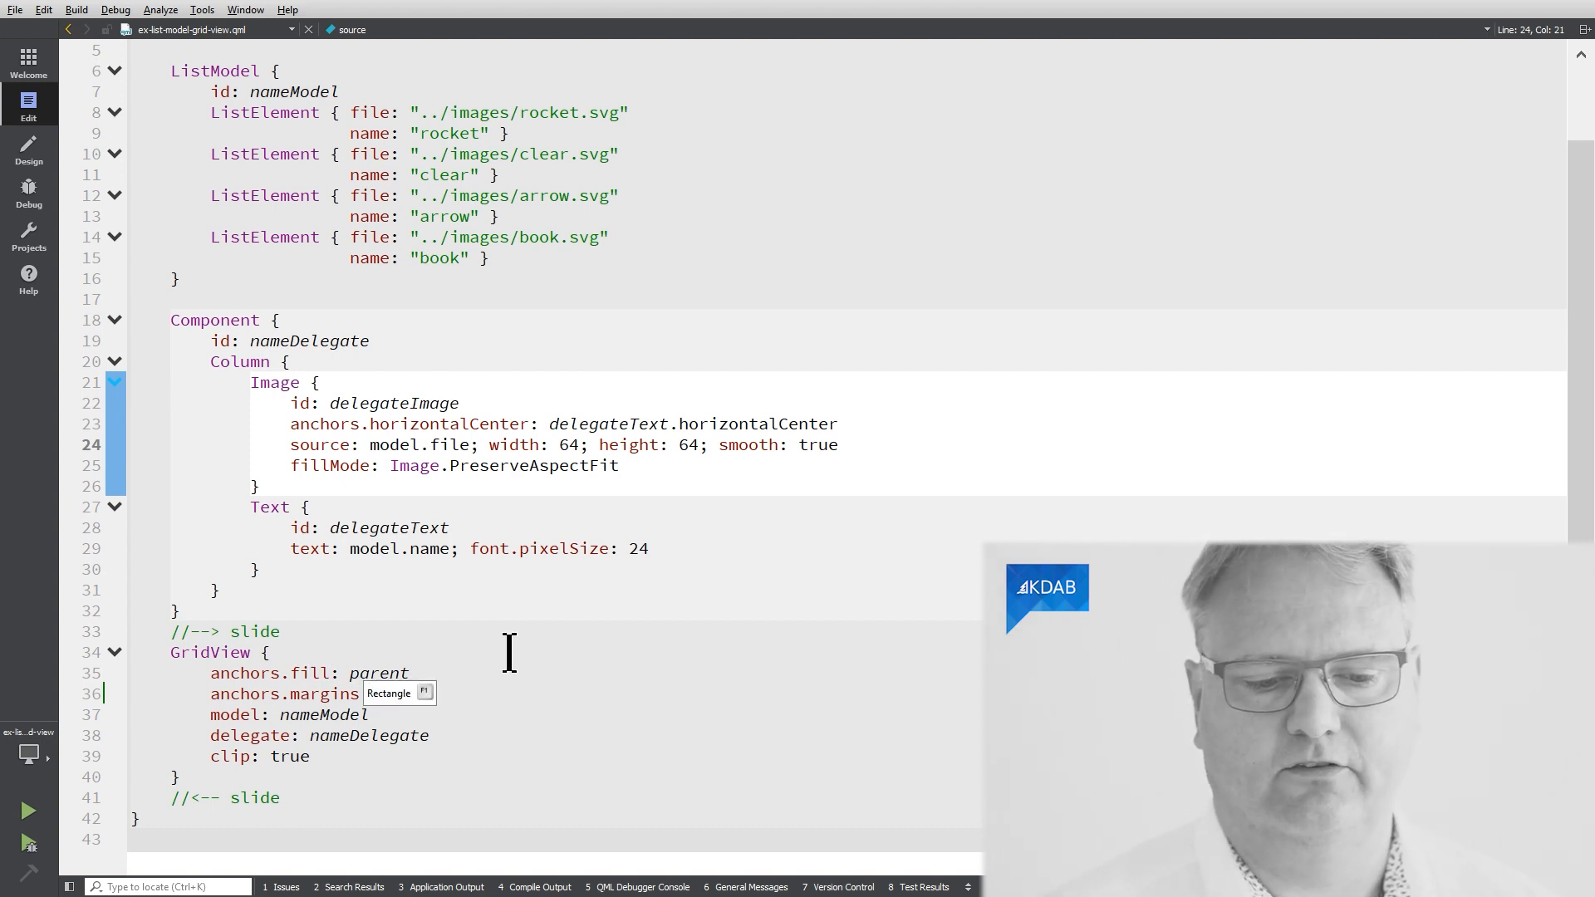
# Step: Set the GridView's anchors.margins value to 10
pyautogui.write('10')
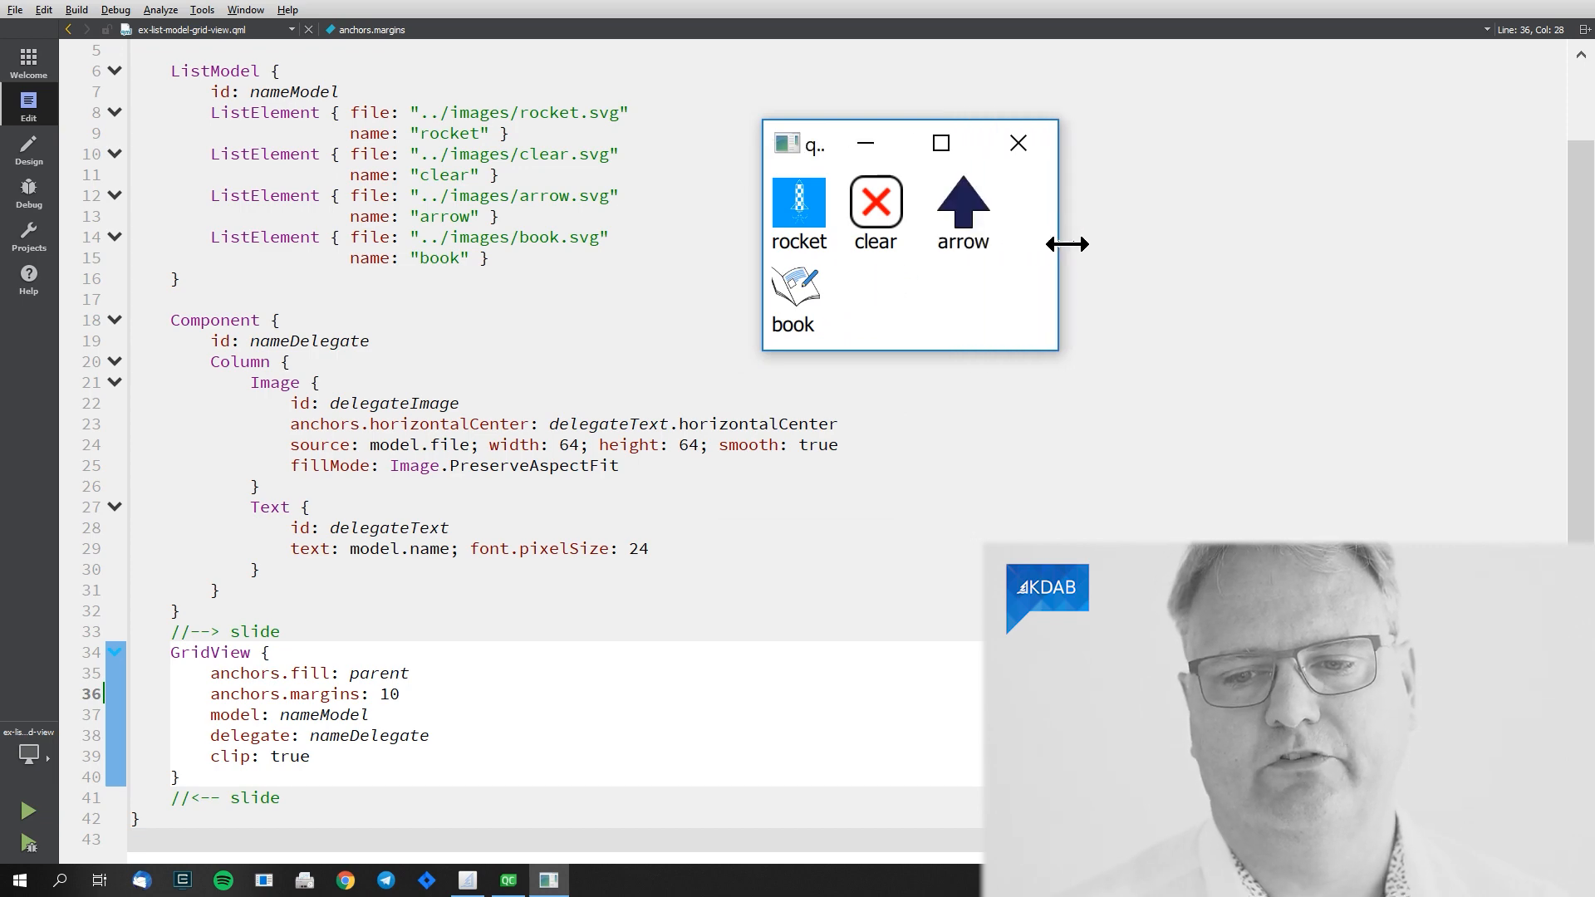
# Step: Widen the running qmlscene window so rocket, clear, arrow and book reflow into one row
pyautogui.moveTo(1068, 244); pyautogui.dragTo(1118, 244)
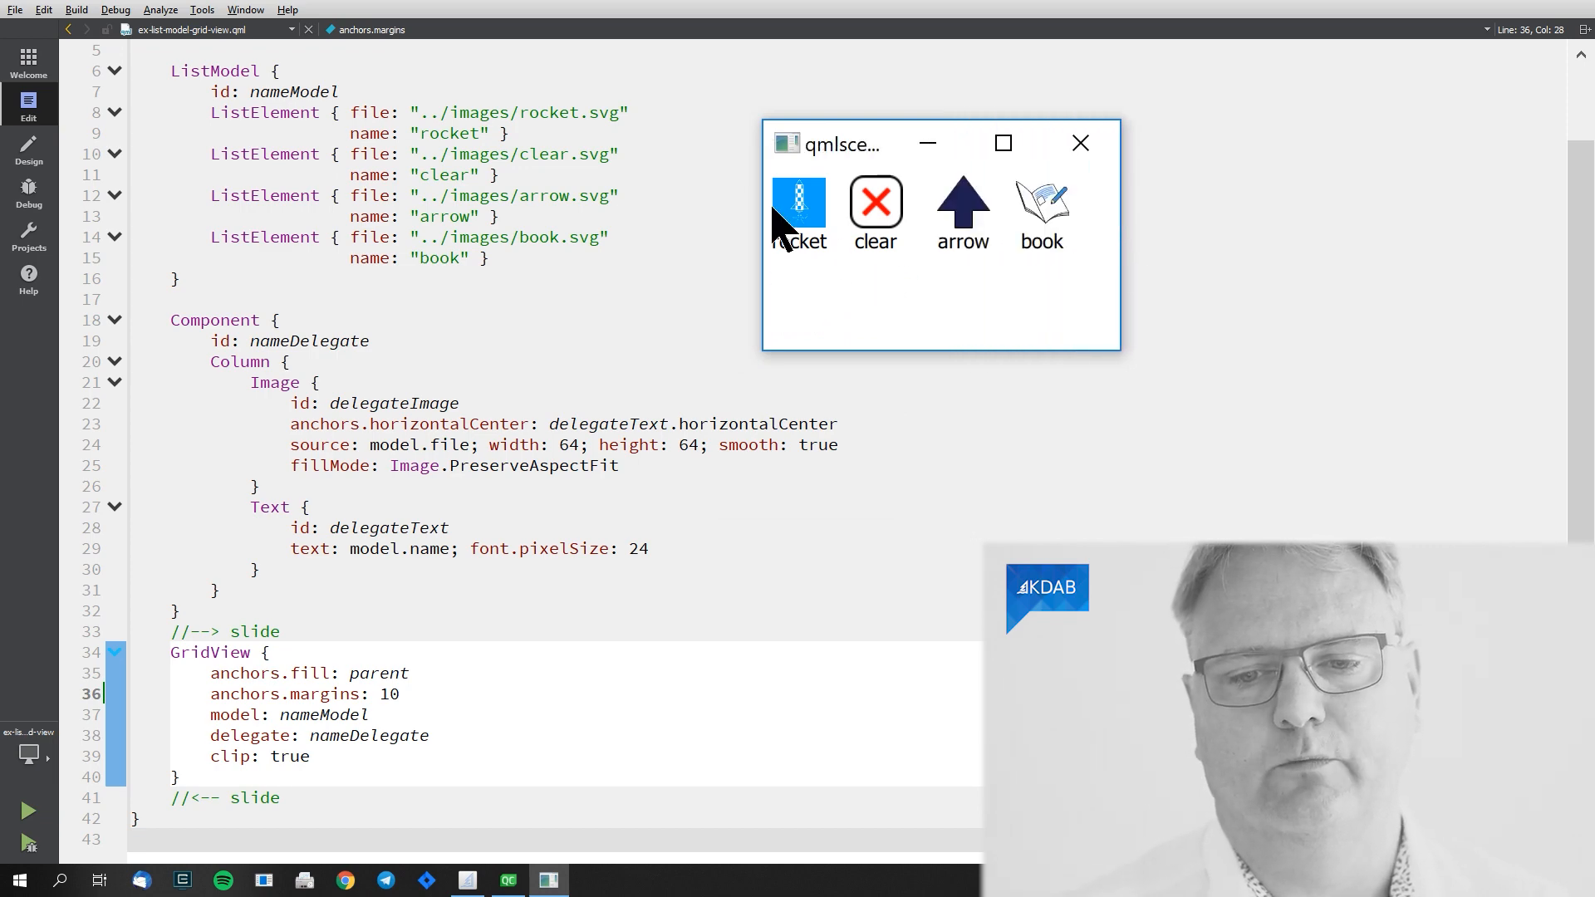
pyautogui.moveTo(1098, 274)
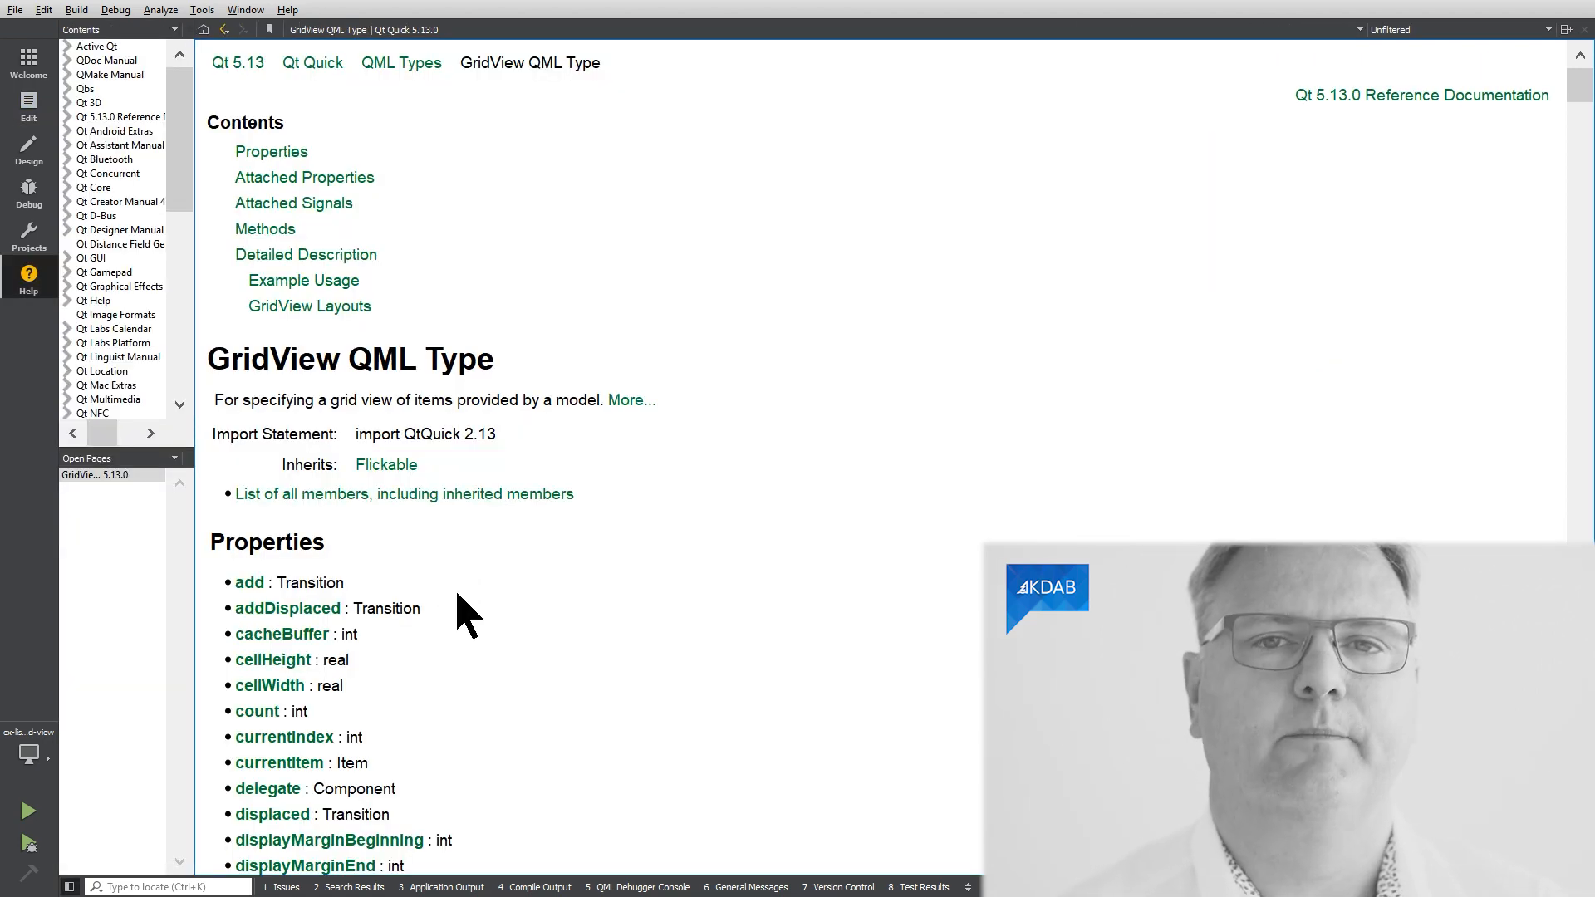
pyautogui.moveTo(528, 538)
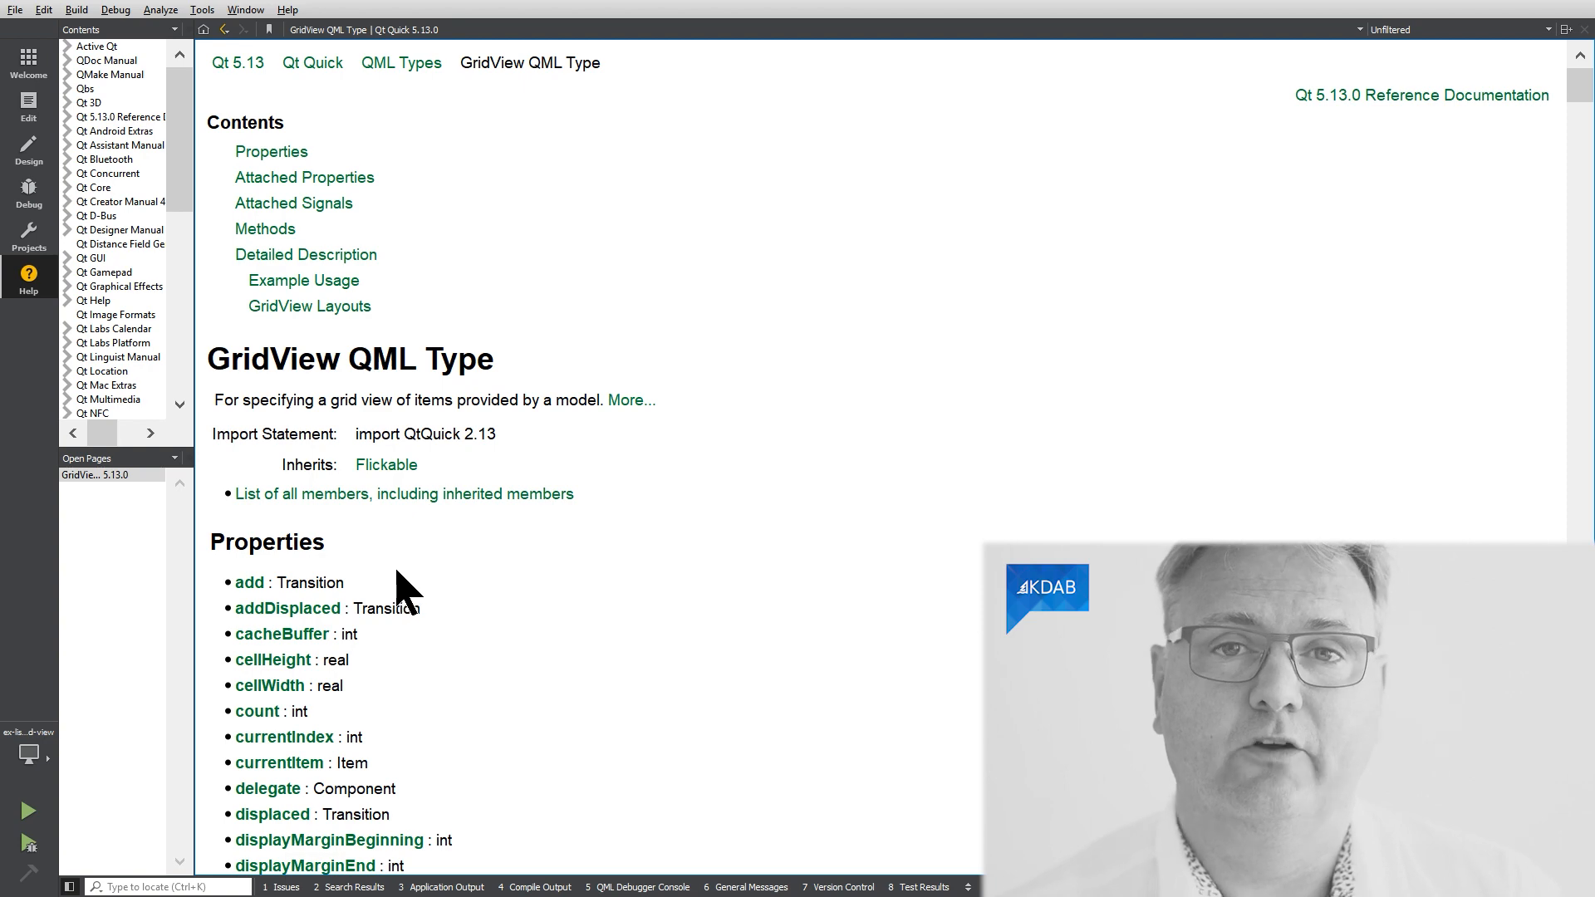
# Step: Scroll the GridView QML Type reference down to its Properties list
pyautogui.scroll(-3)
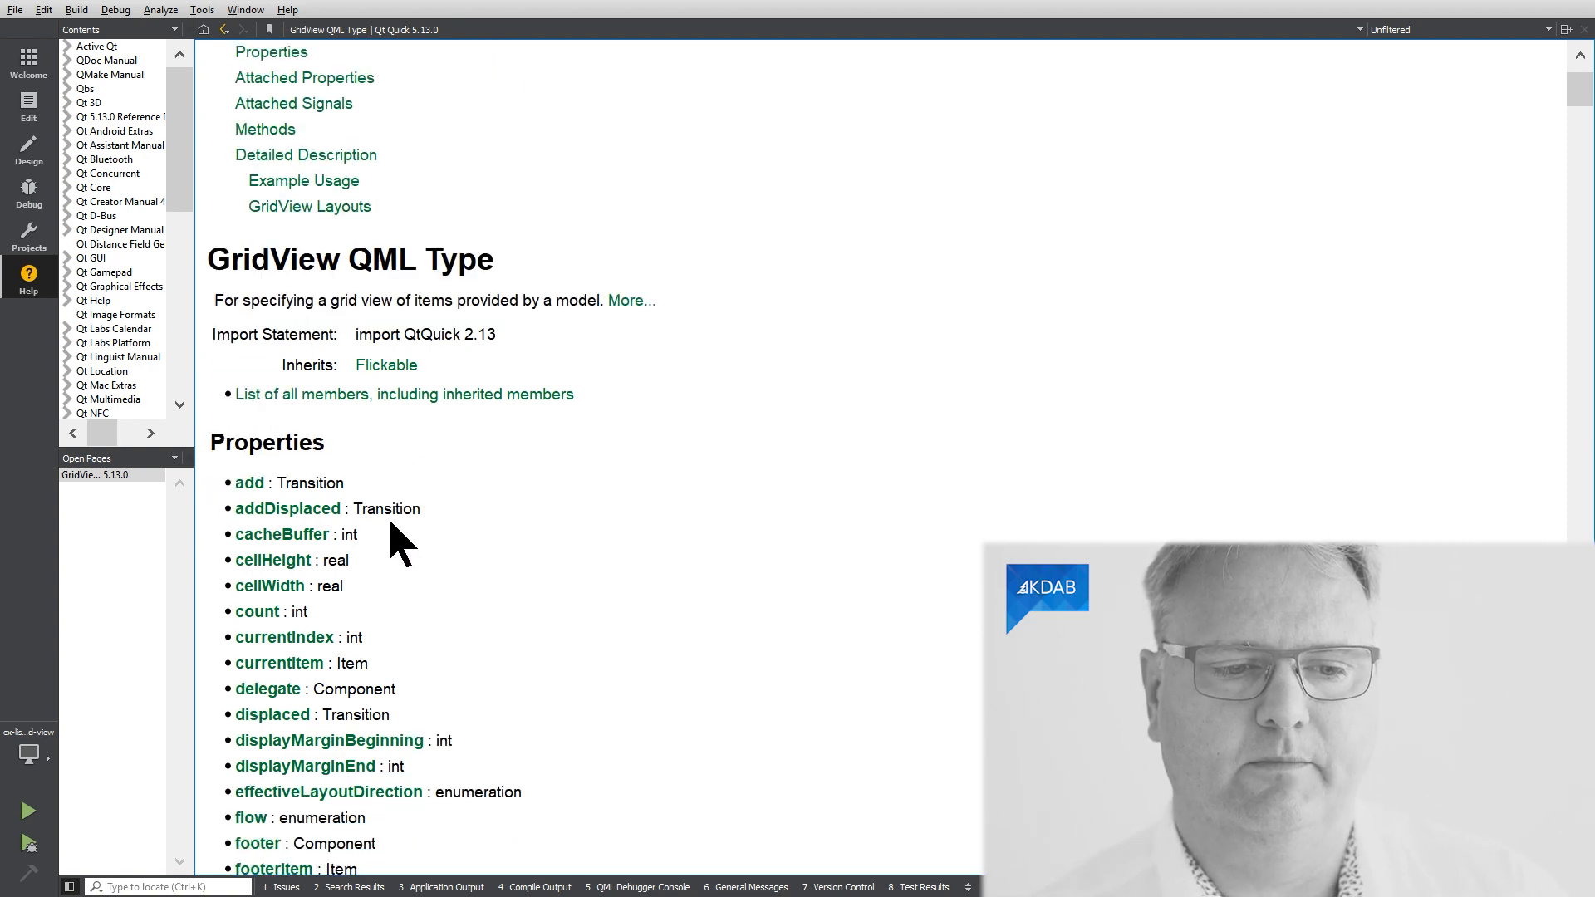
pyautogui.scroll(-3)
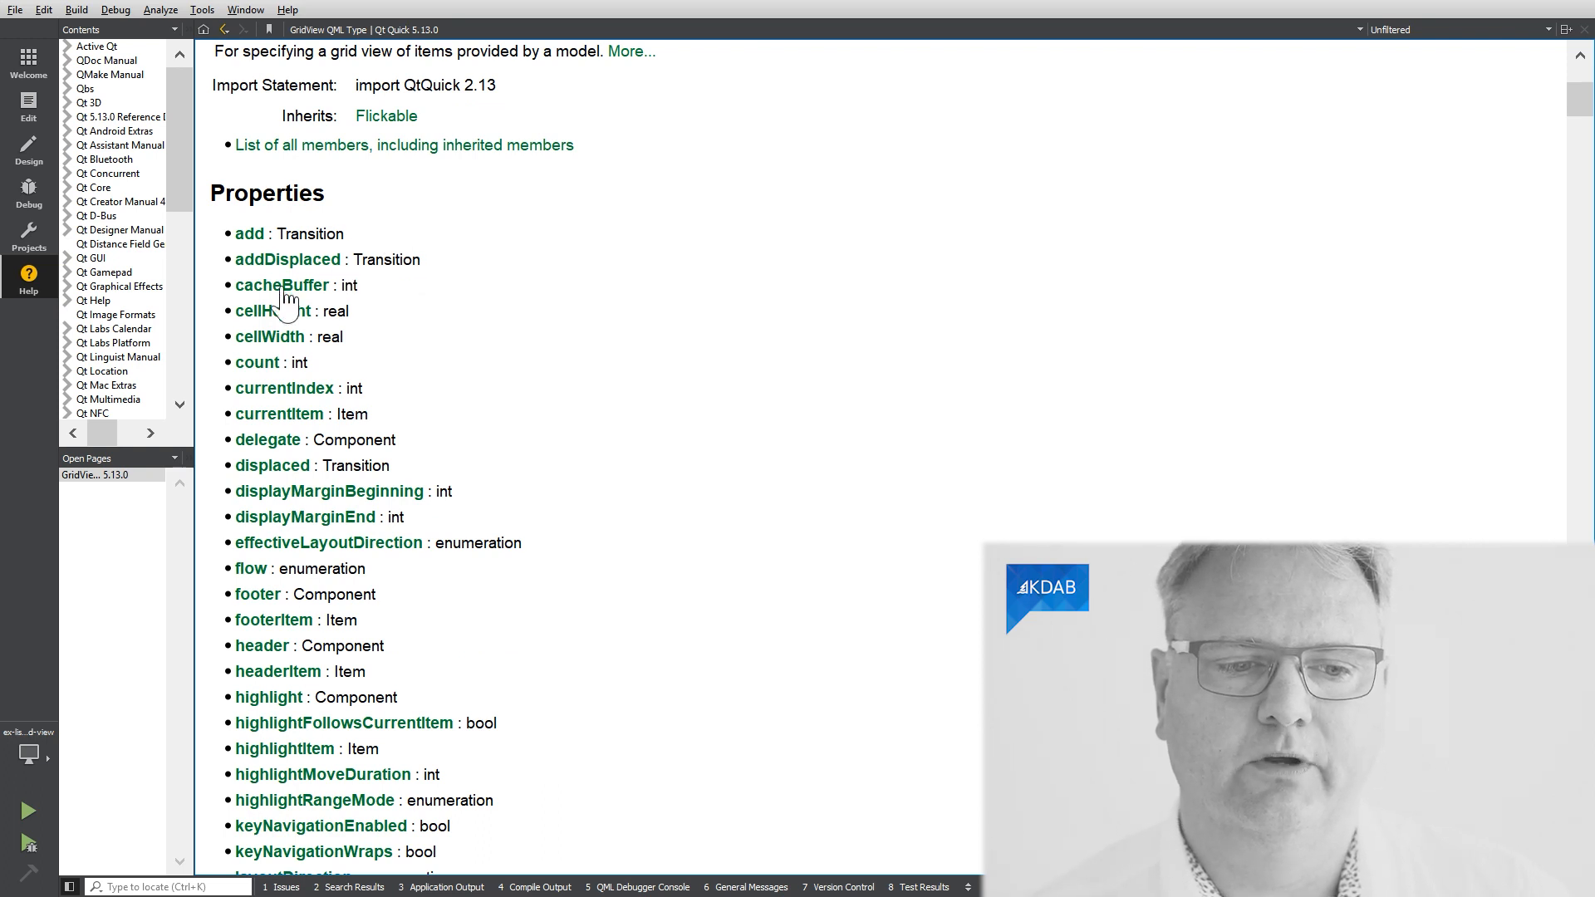
pyautogui.moveTo(350, 326)
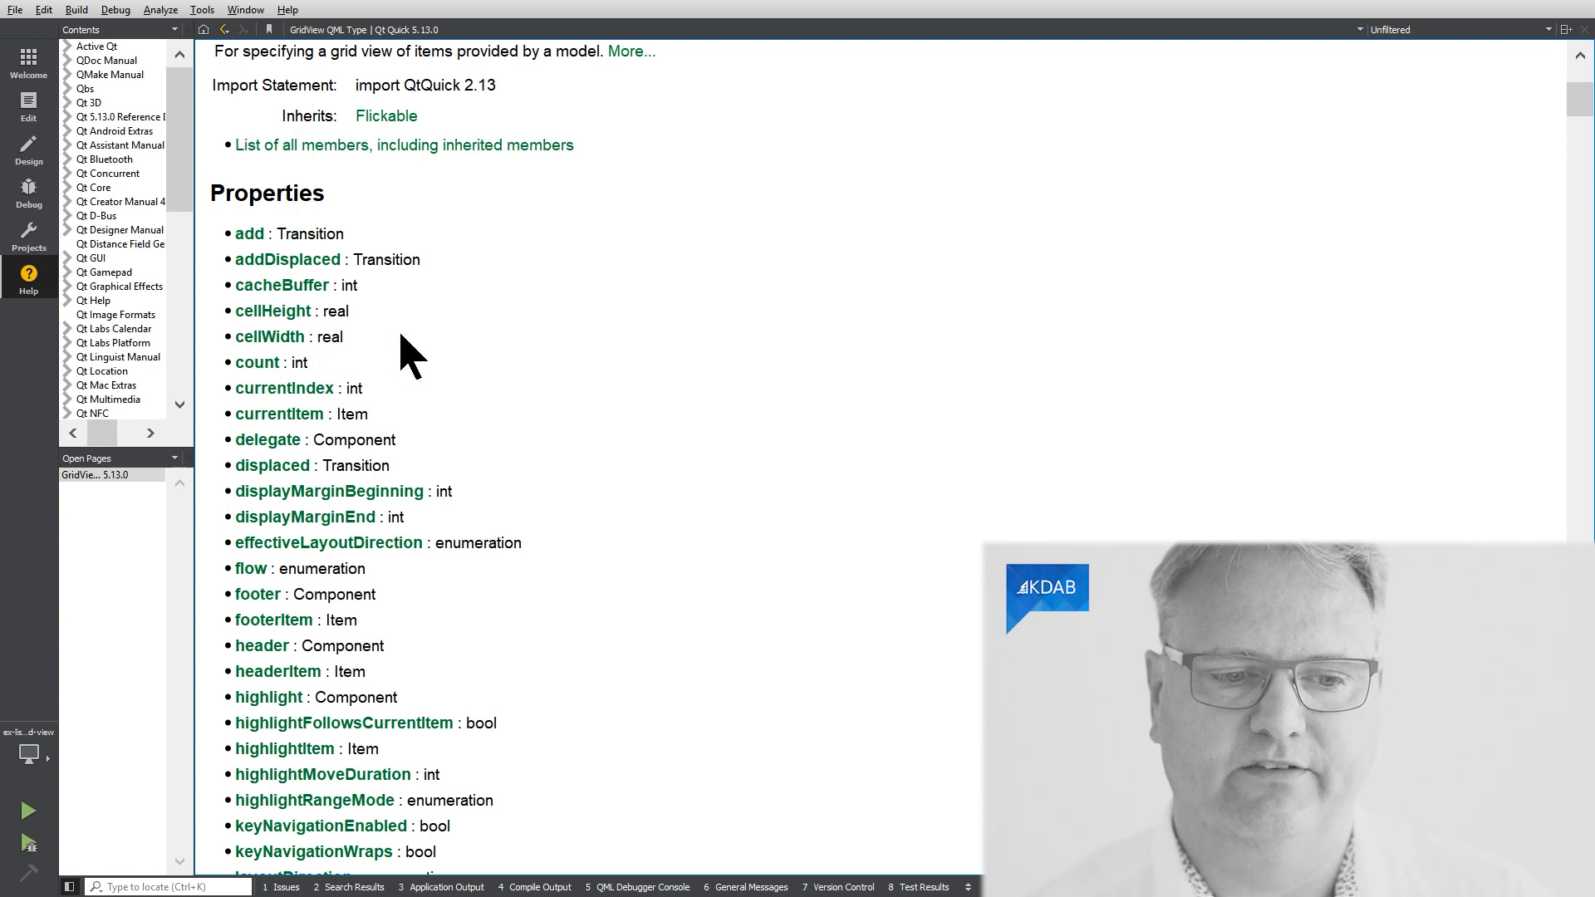
pyautogui.scroll(-3)
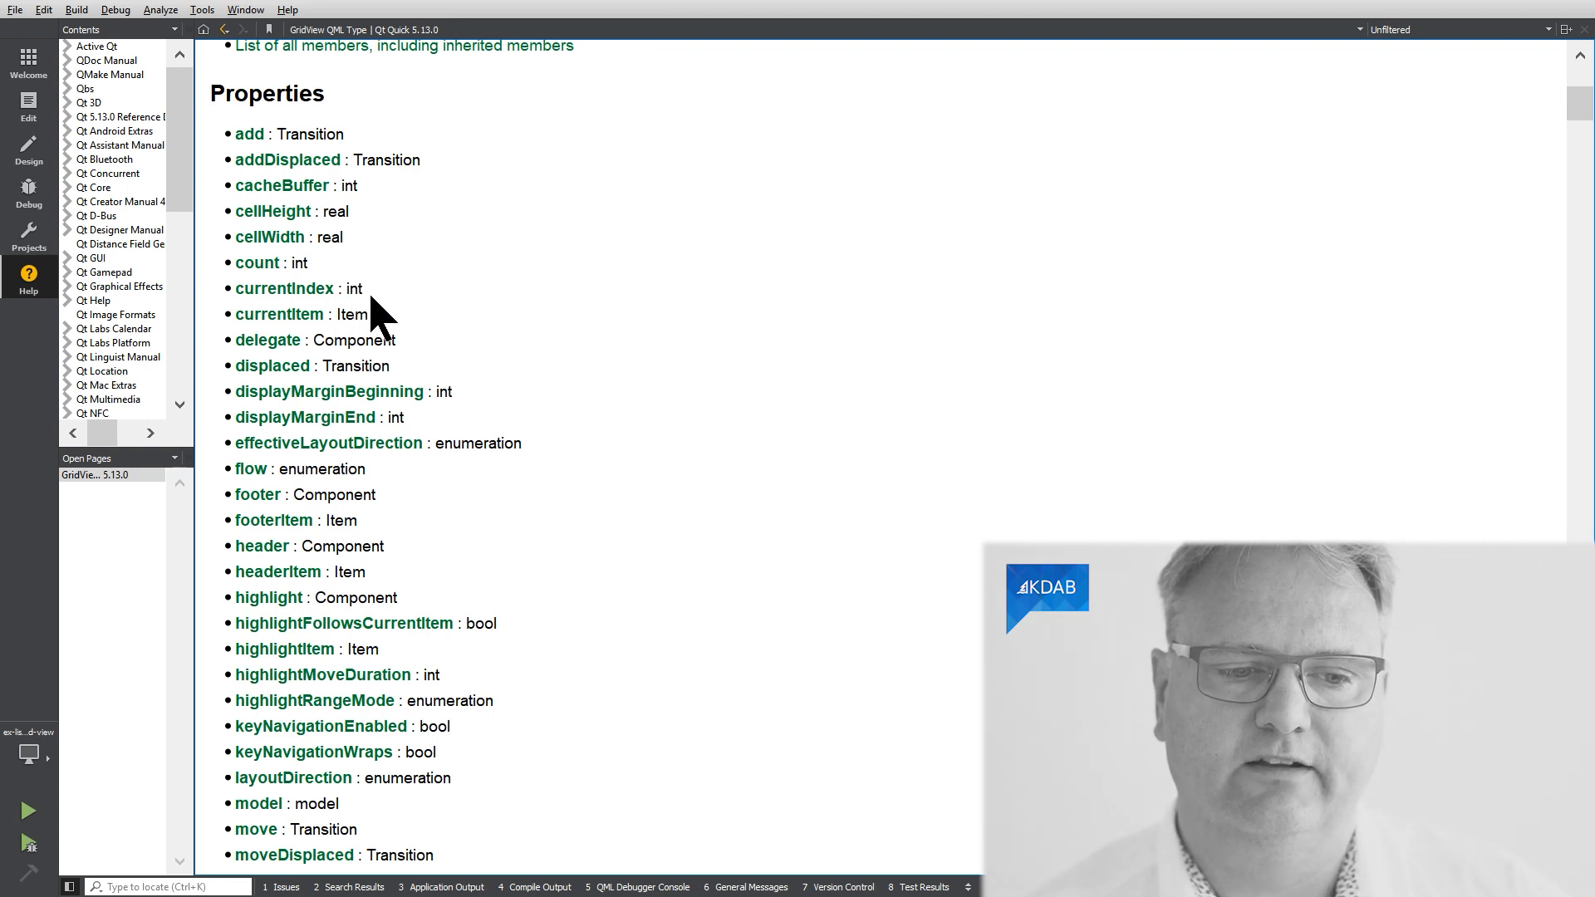
pyautogui.moveTo(432, 551)
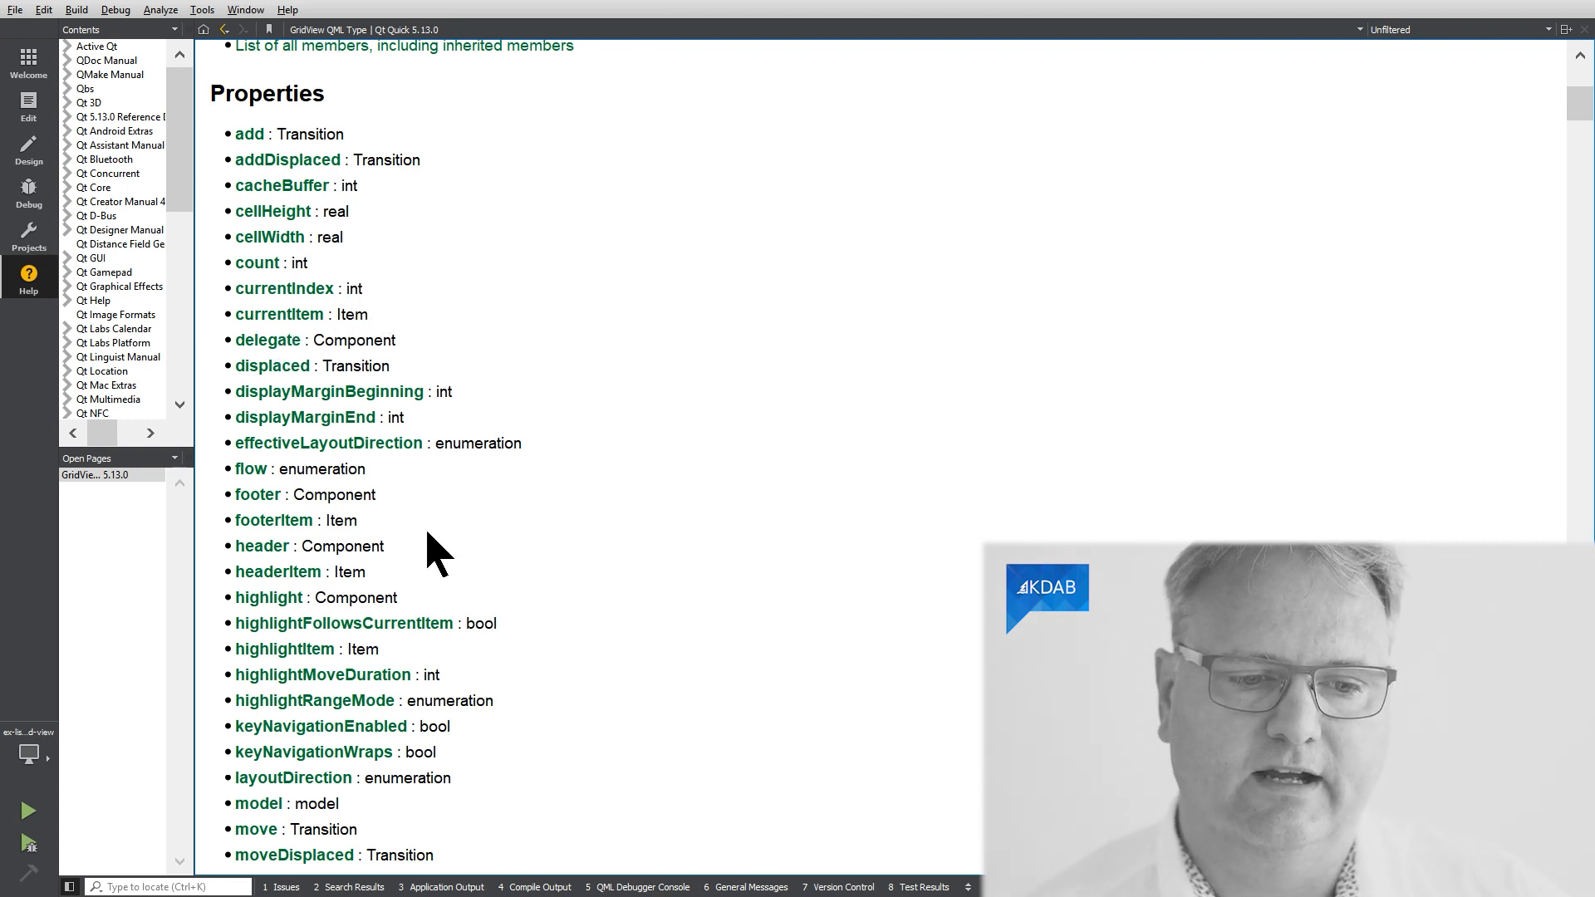
pyautogui.moveTo(214, 274)
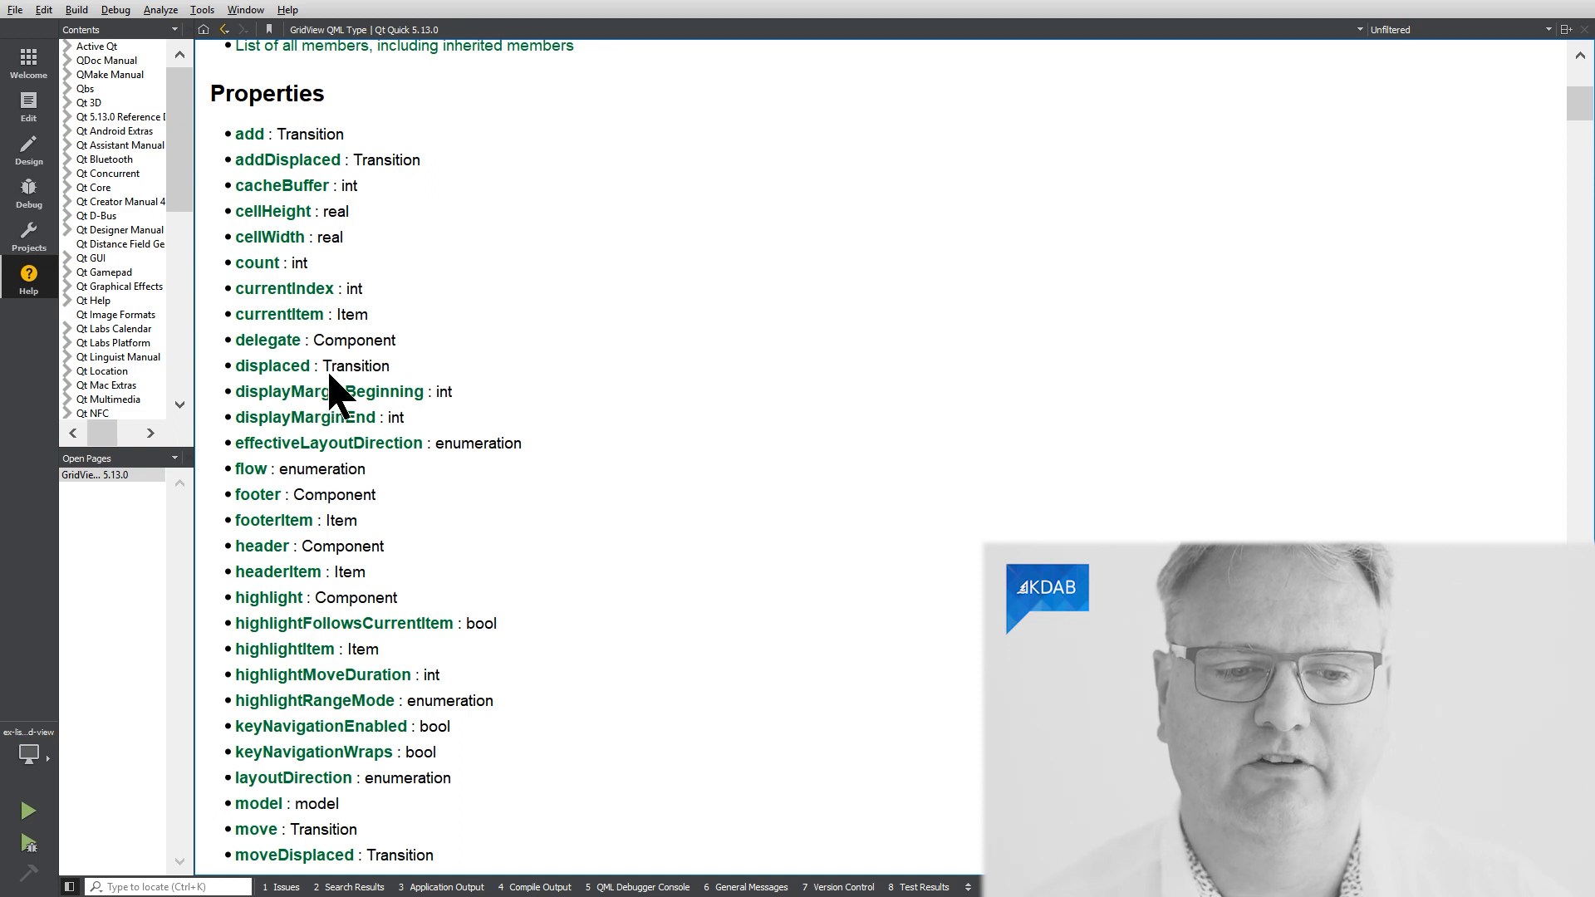
pyautogui.moveTo(356, 438)
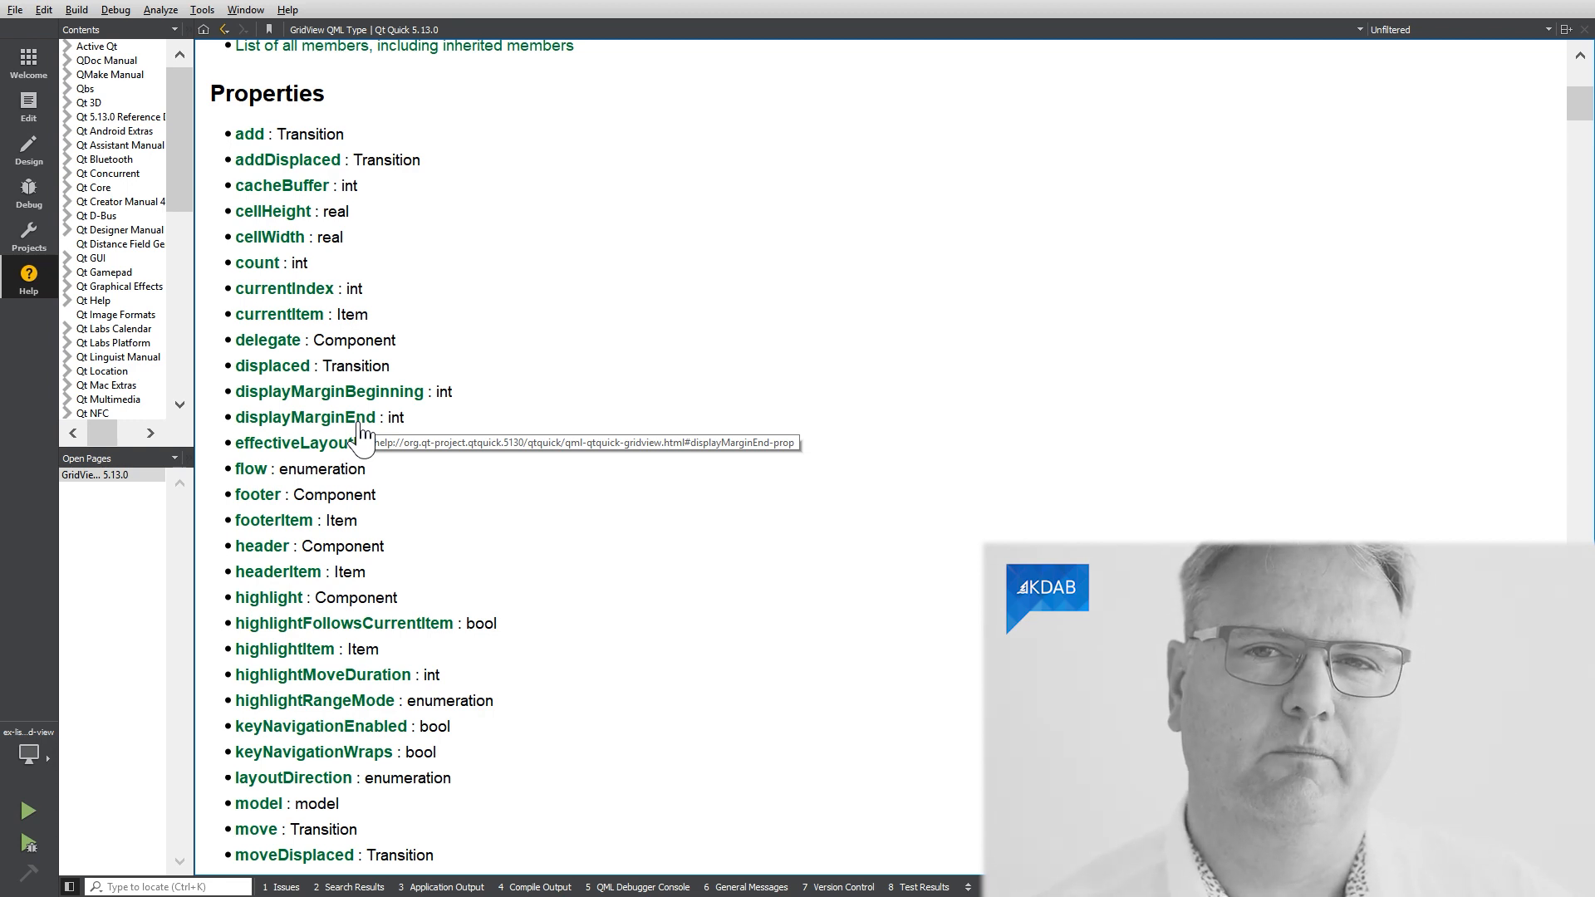
pyautogui.moveTo(676, 519)
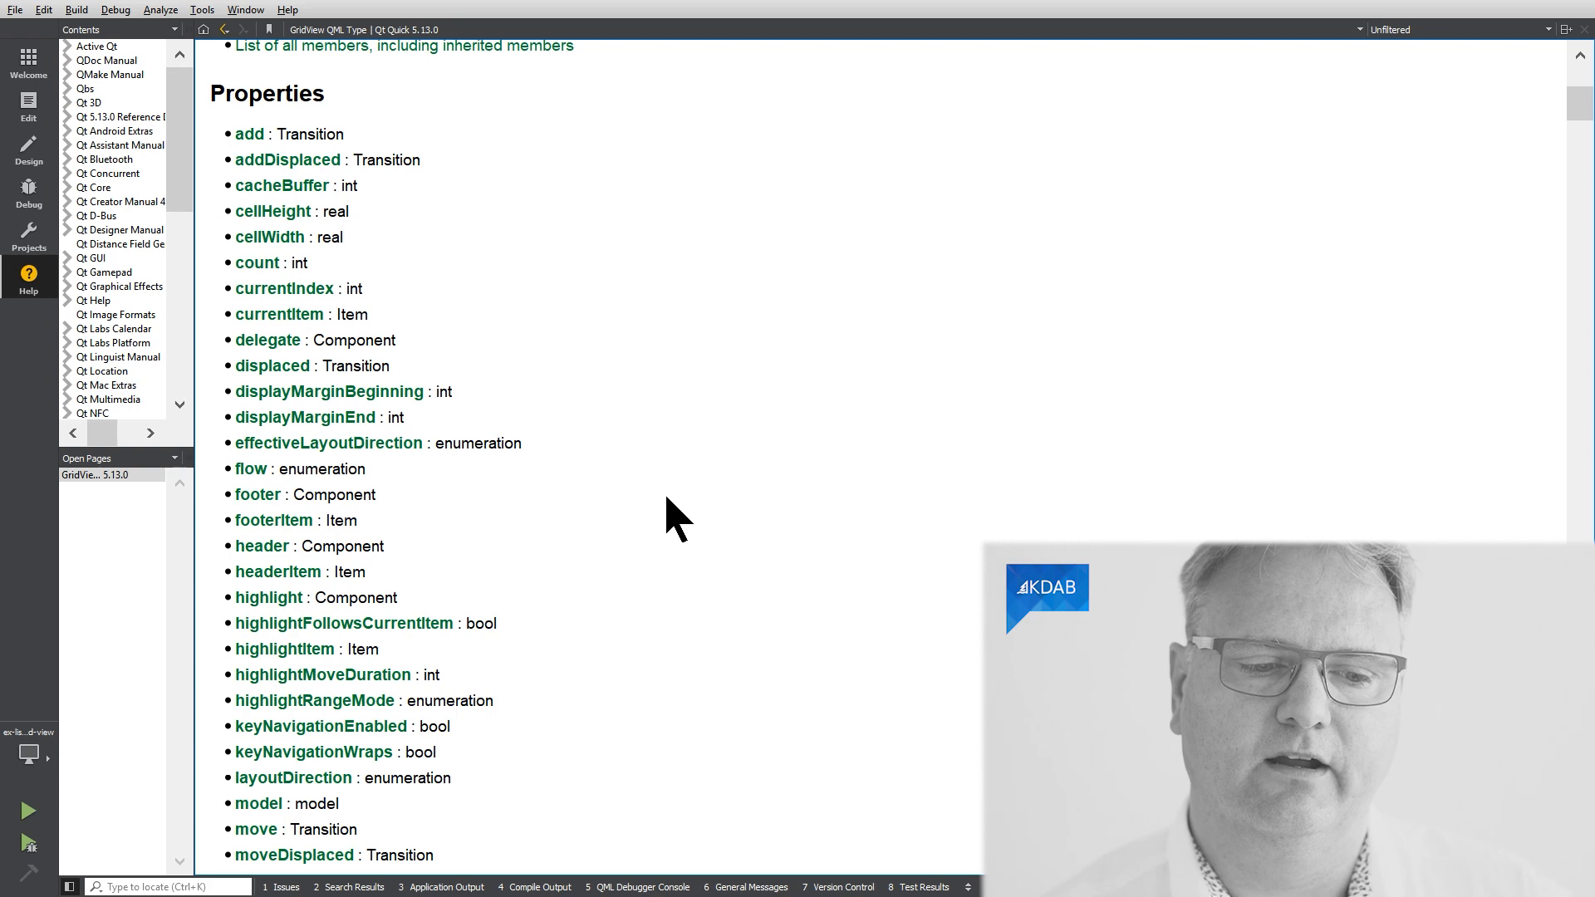
pyautogui.moveTo(271, 505)
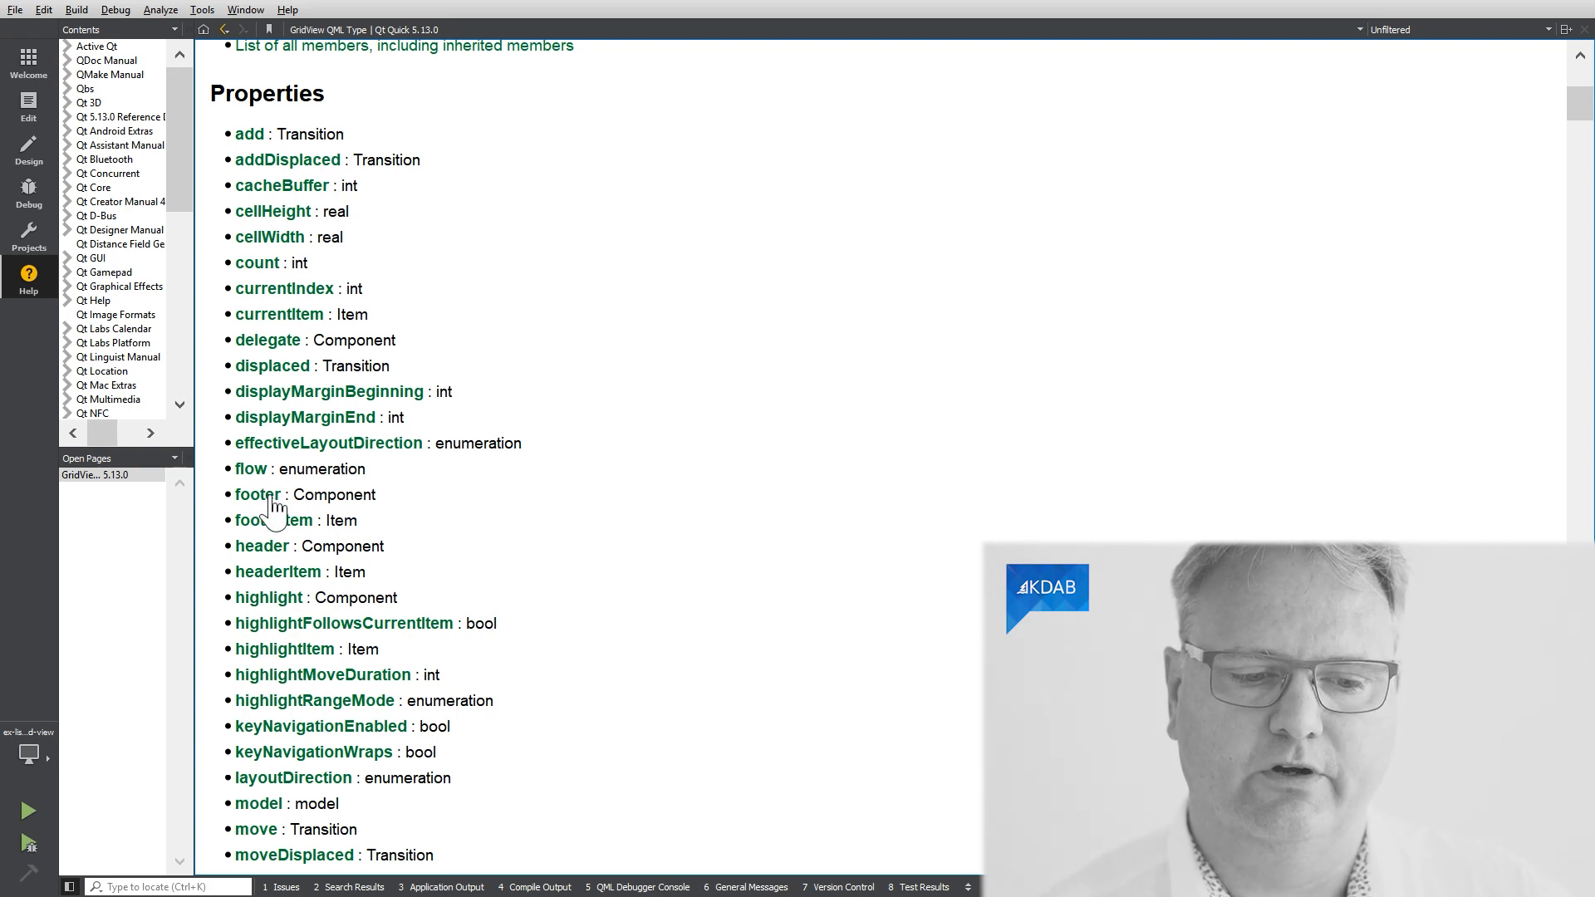
pyautogui.moveTo(302, 583)
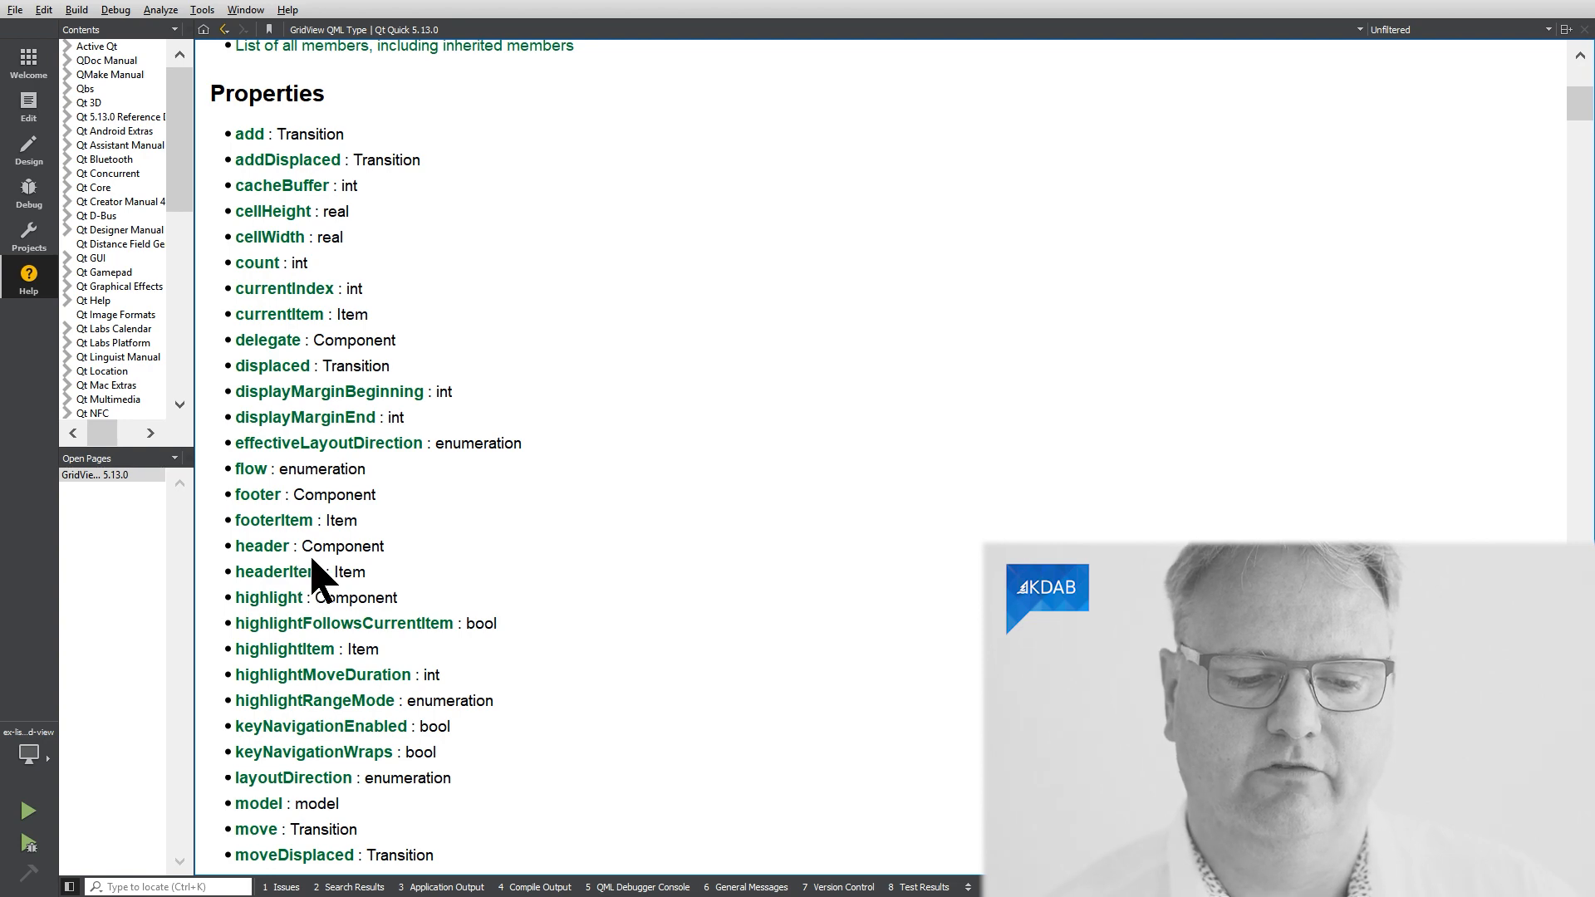
pyautogui.scroll(-3)
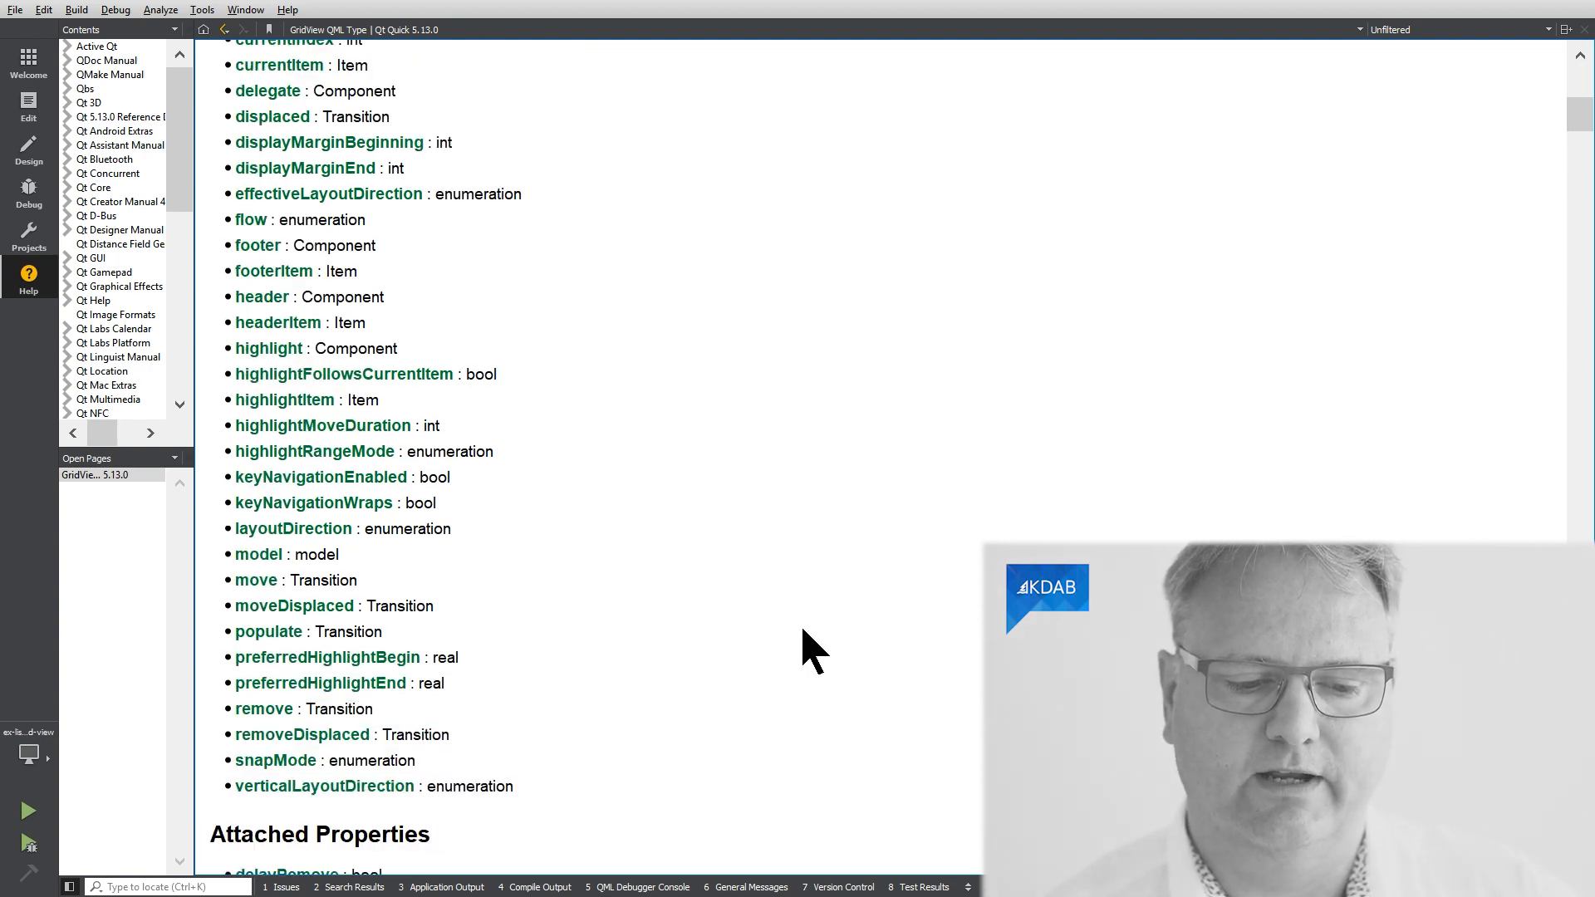